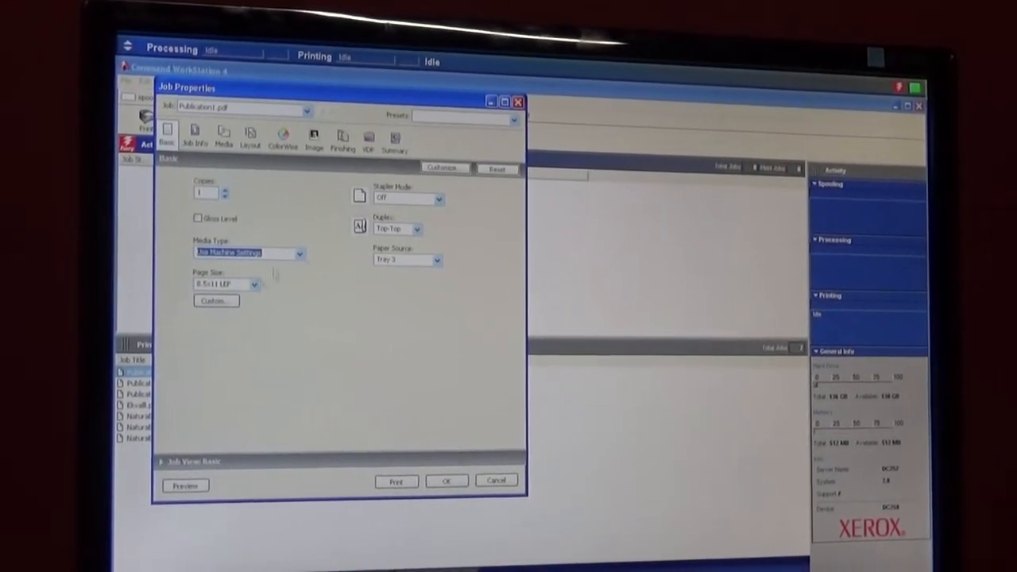
Step: Keep Top-Top duplex and Tray 3 paper source, then view the layout settings
click(420, 228)
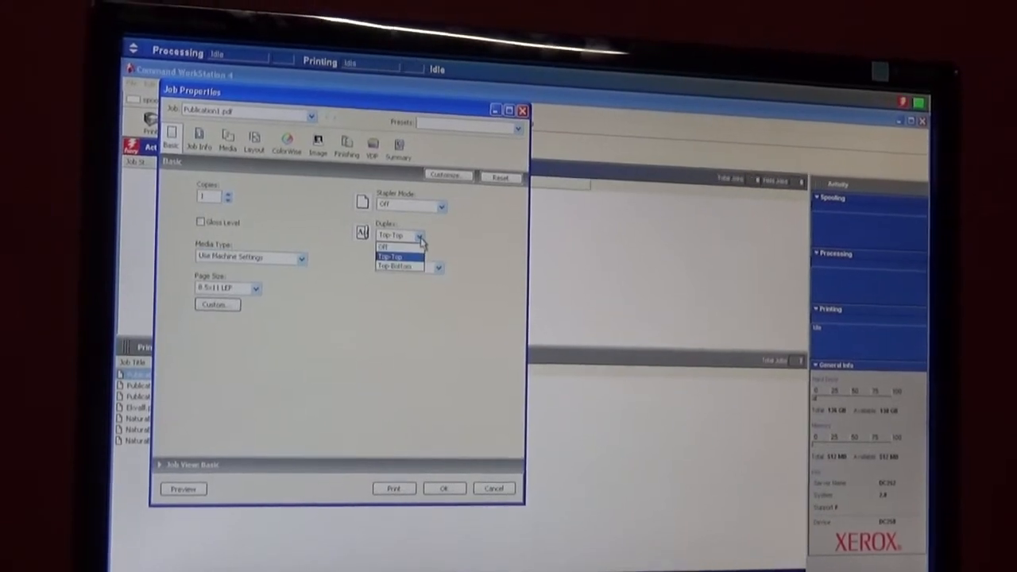
click(429, 217)
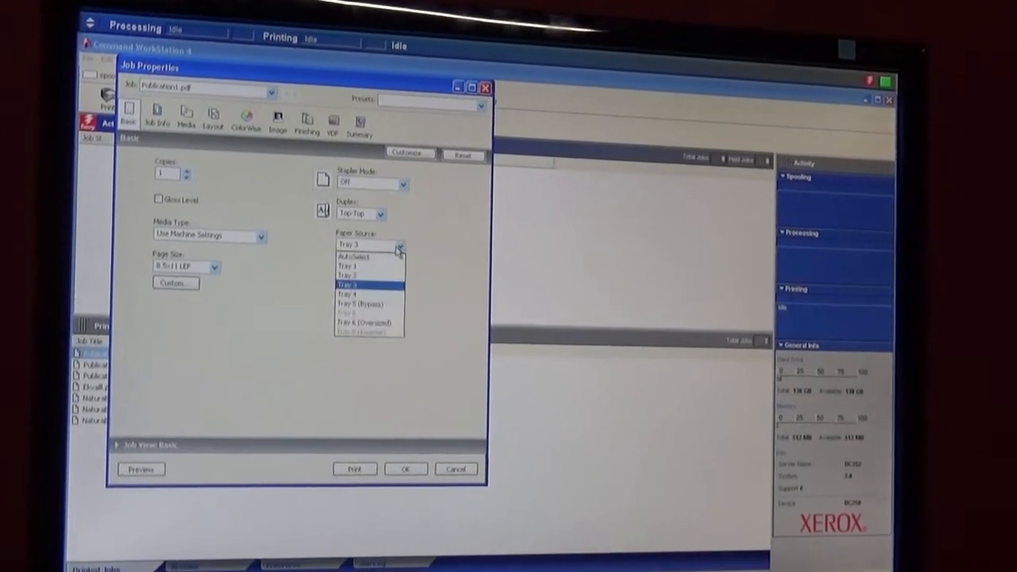
click(347, 284)
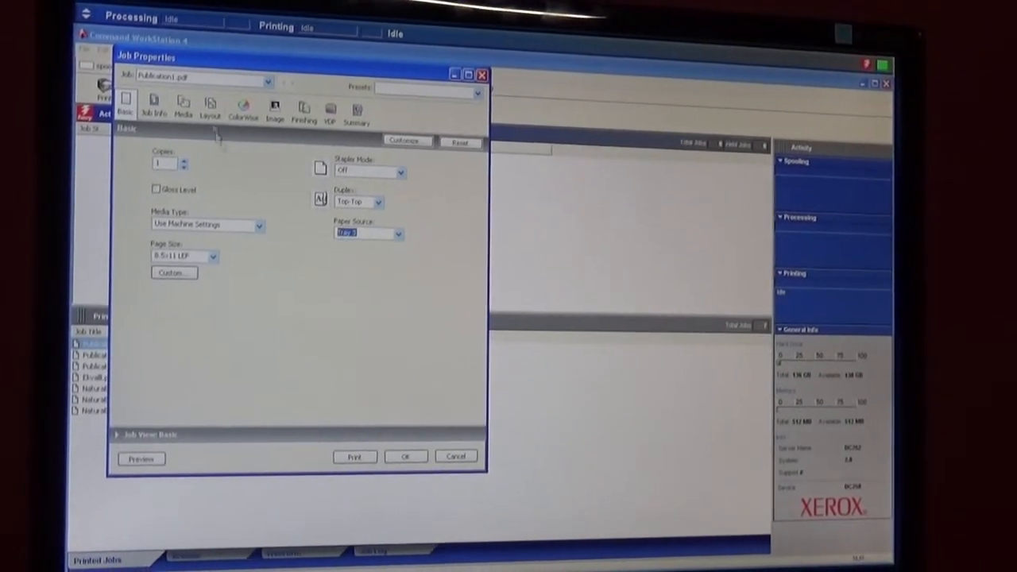
click(182, 109)
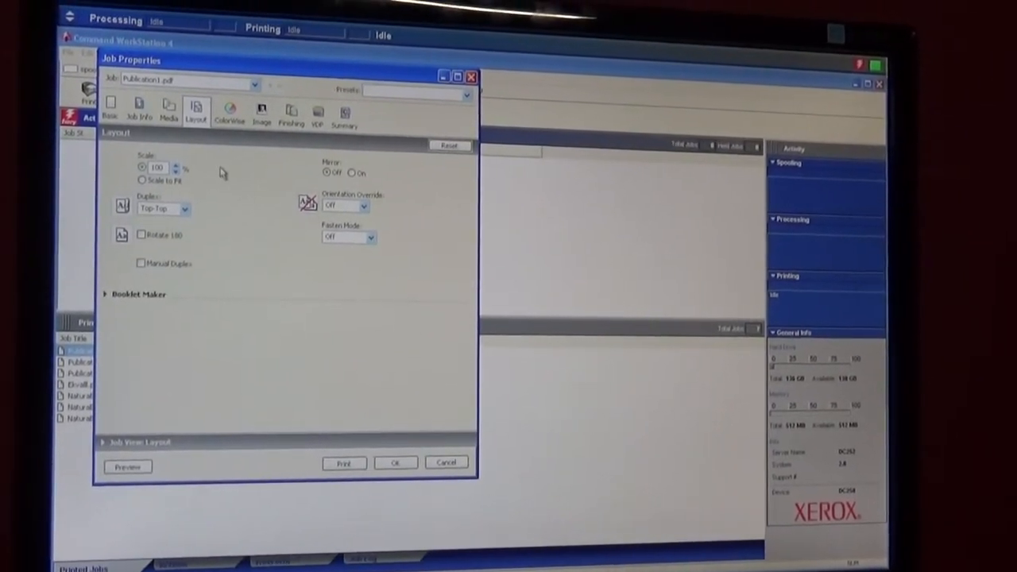
click(230, 111)
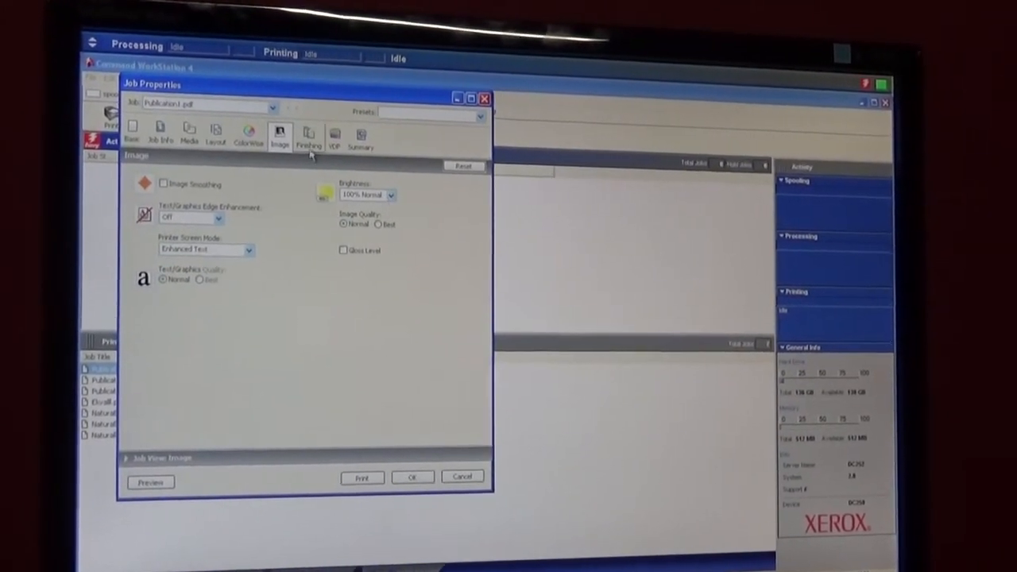
Step: Show Publication1.pdf's image settings in Job Properties
click(310, 125)
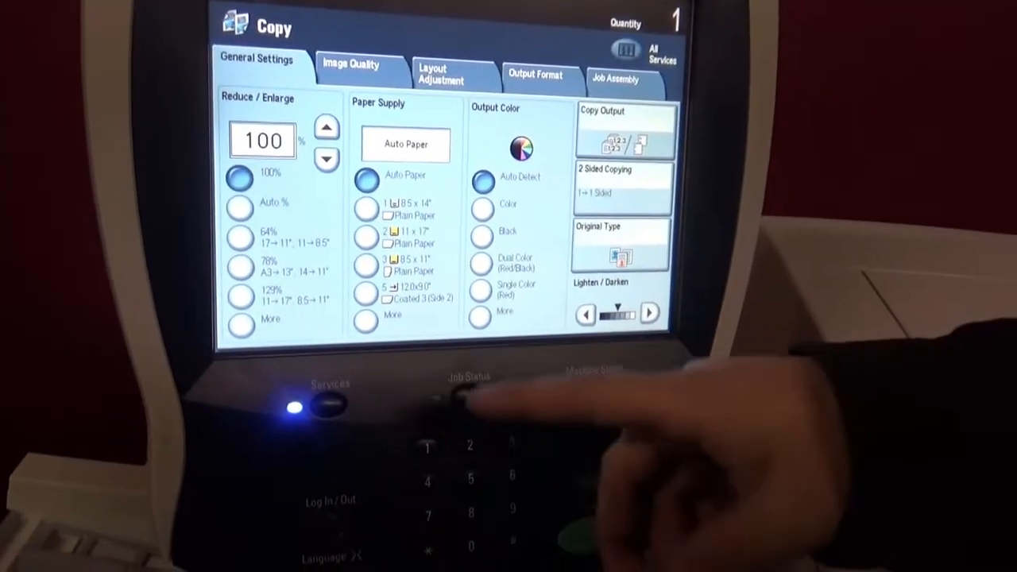
Step: Briefly select the 8.5 x 14 plain paper tray, then switch paper supply back to Auto Paper
click(366, 208)
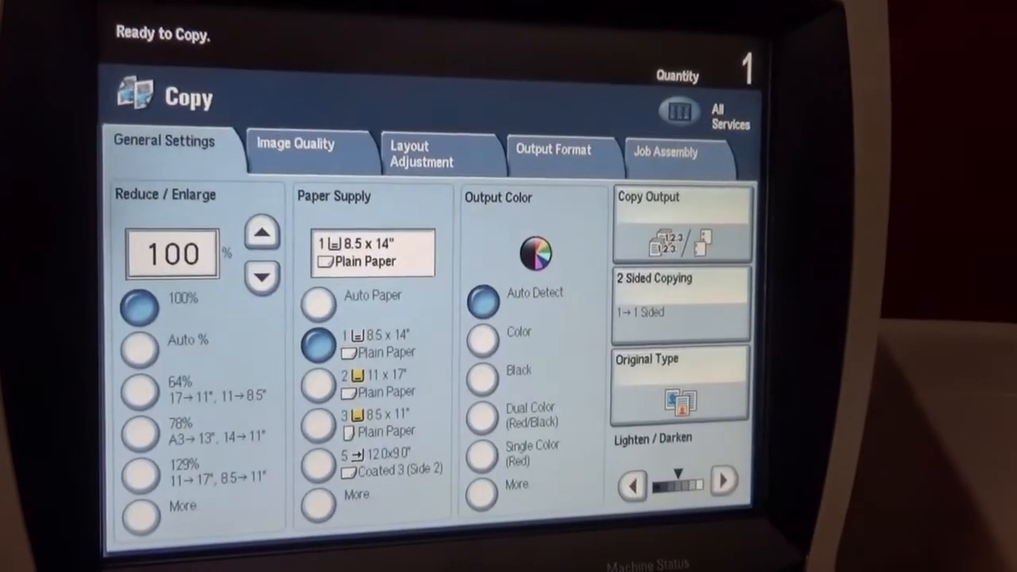
click(318, 304)
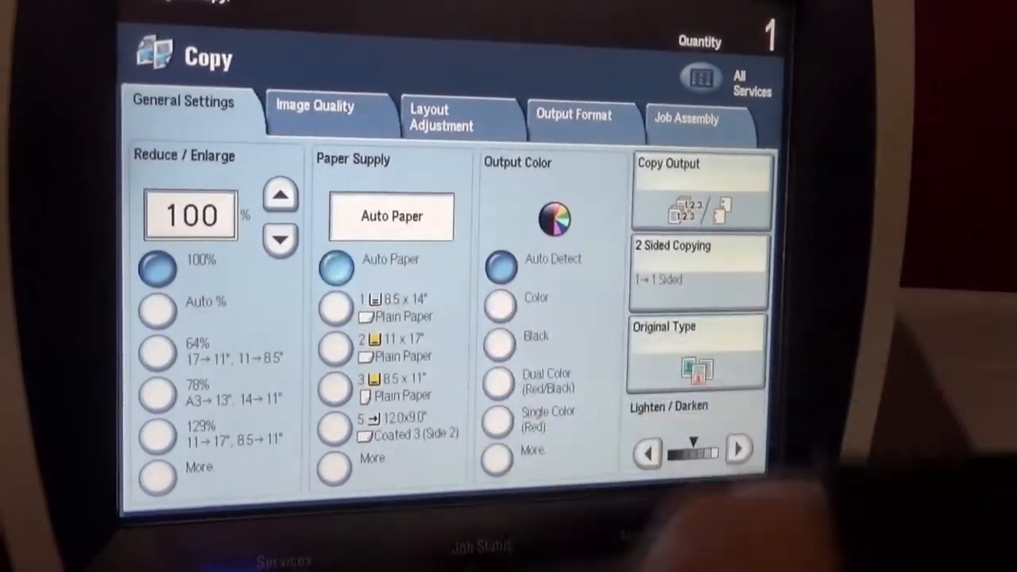